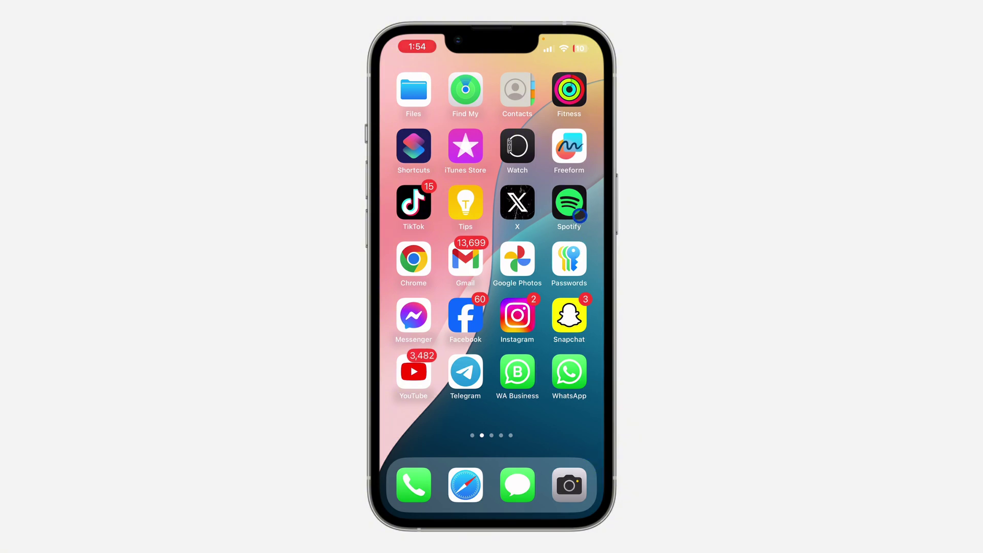
- Launch Spotify from the Home Screen and go to Your Library
click(569, 202)
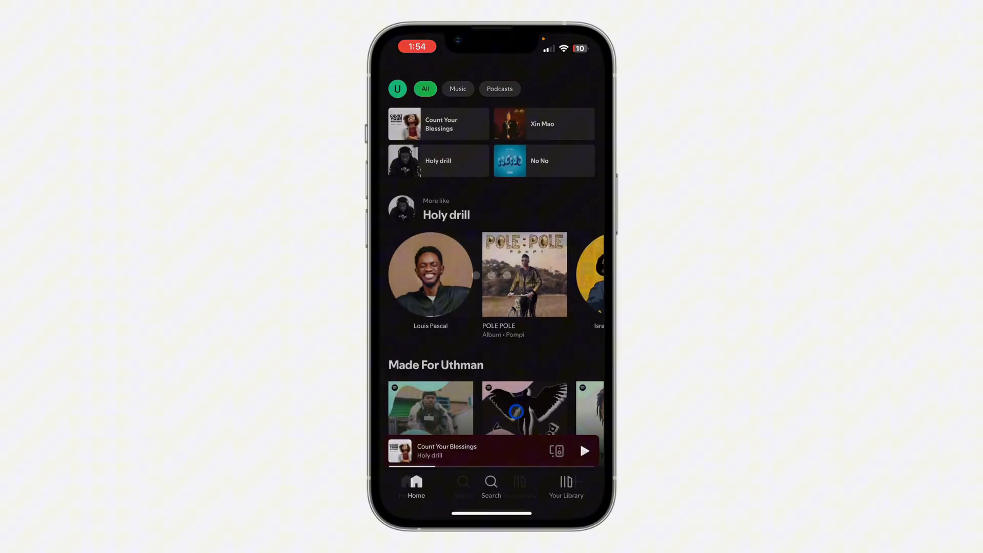
click(566, 485)
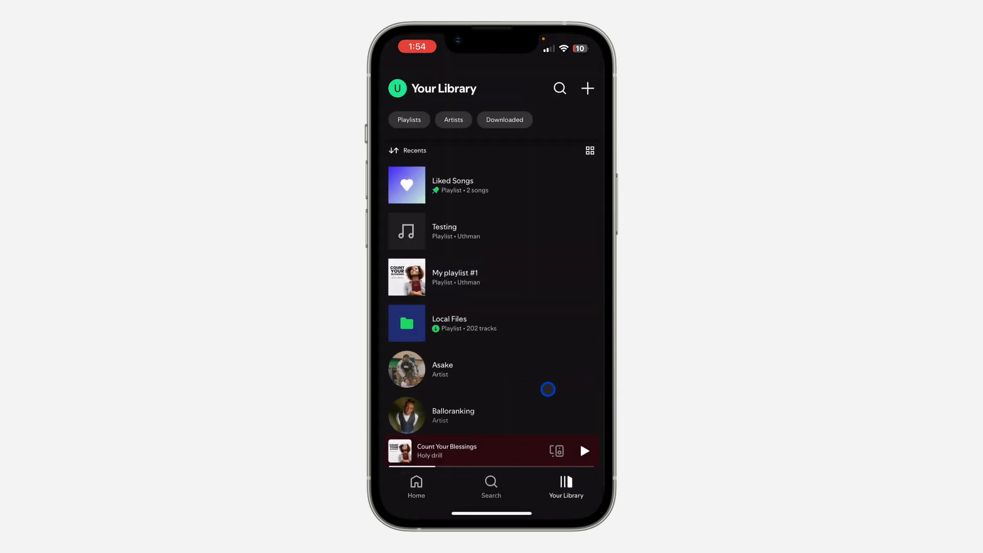
mouse_move(514, 237)
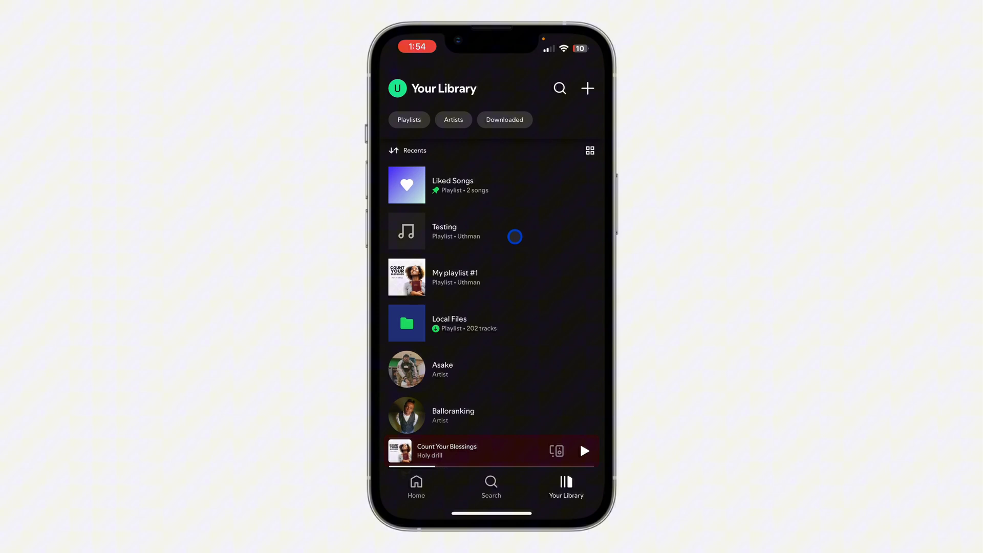
- Open the Testing playlist and bring up options for collaborator How2guides
click(443, 232)
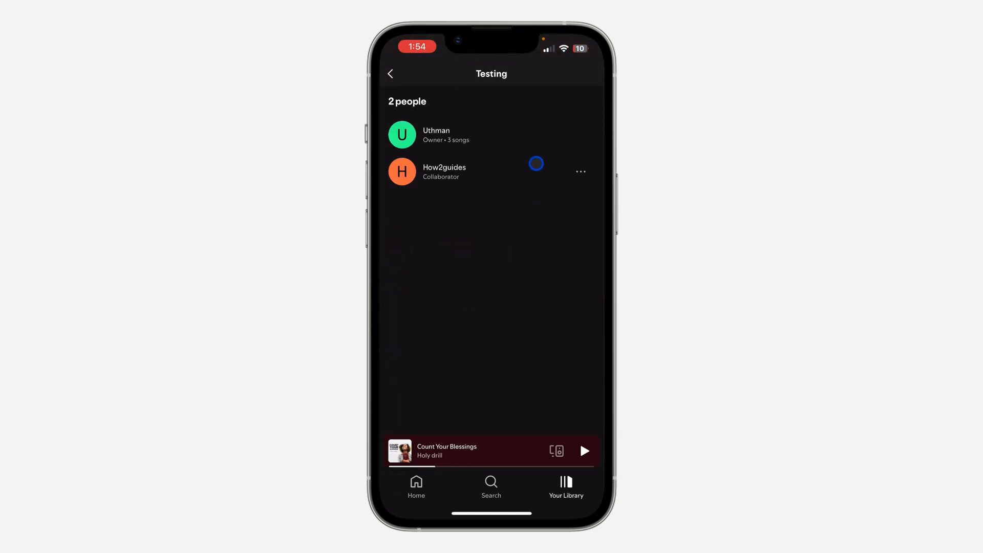
mouse_move(580, 146)
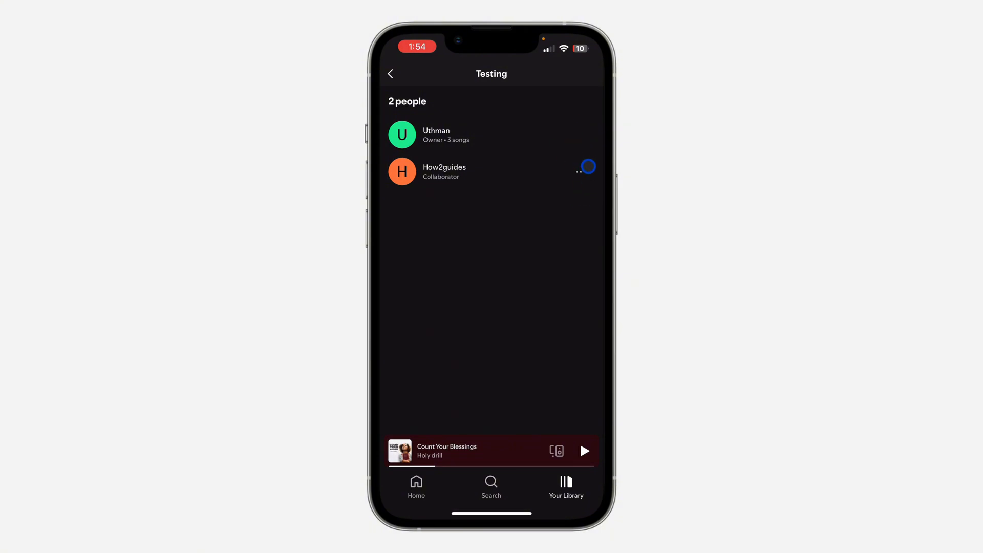
click(585, 166)
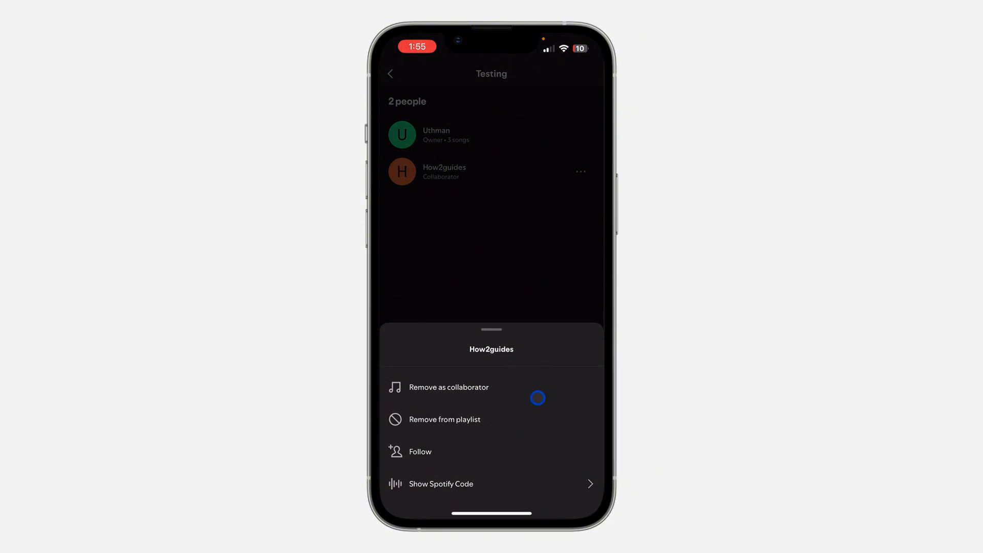
mouse_move(521, 387)
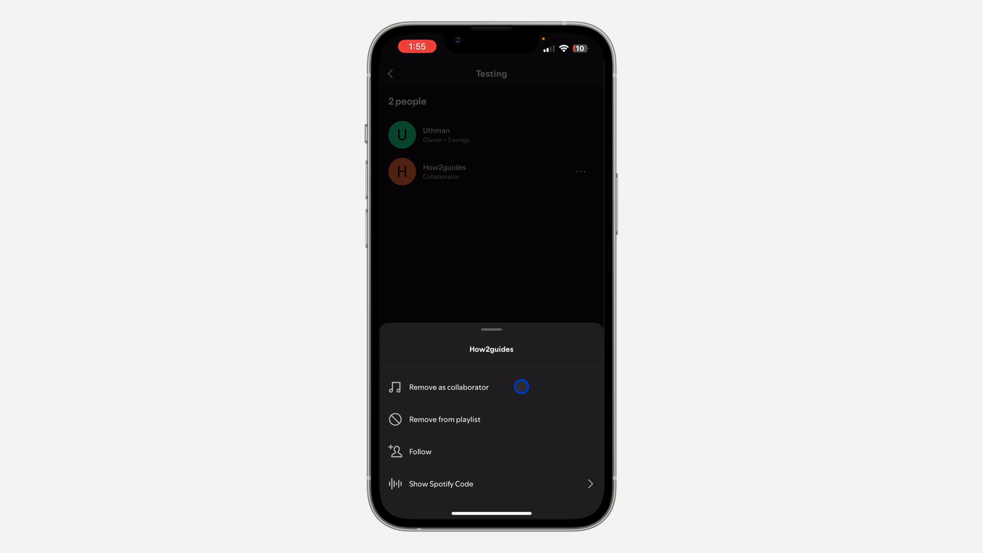
- Remove How2guides as a collaborator on the Testing playlist
click(450, 387)
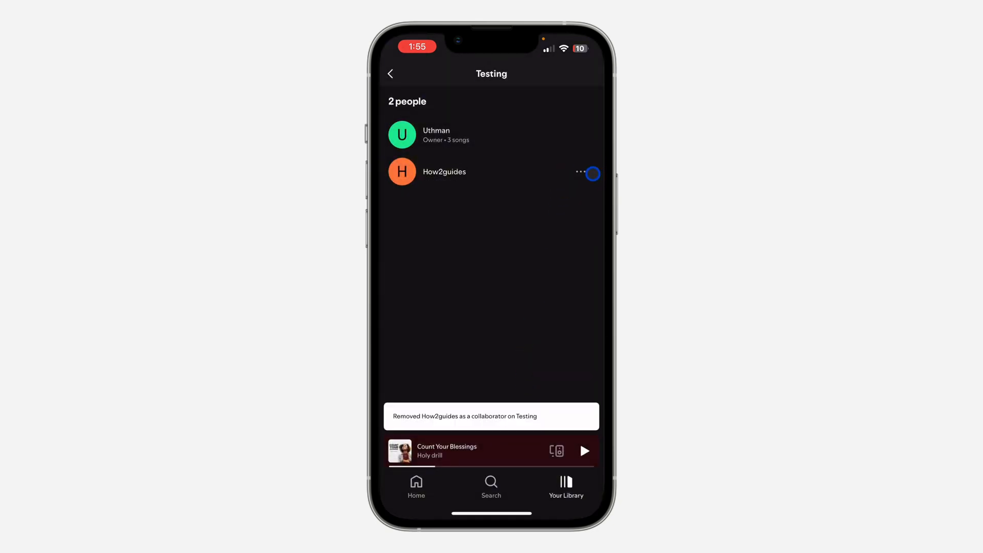
- Remove How2guides from the Testing playlist entirely, leaving only the owner, and return to Your Library
click(582, 174)
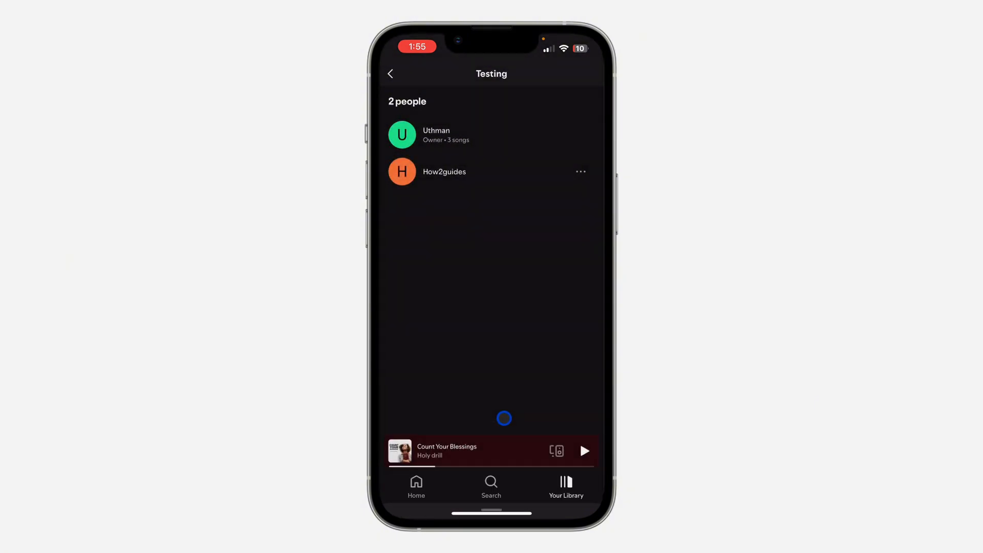
click(580, 171)
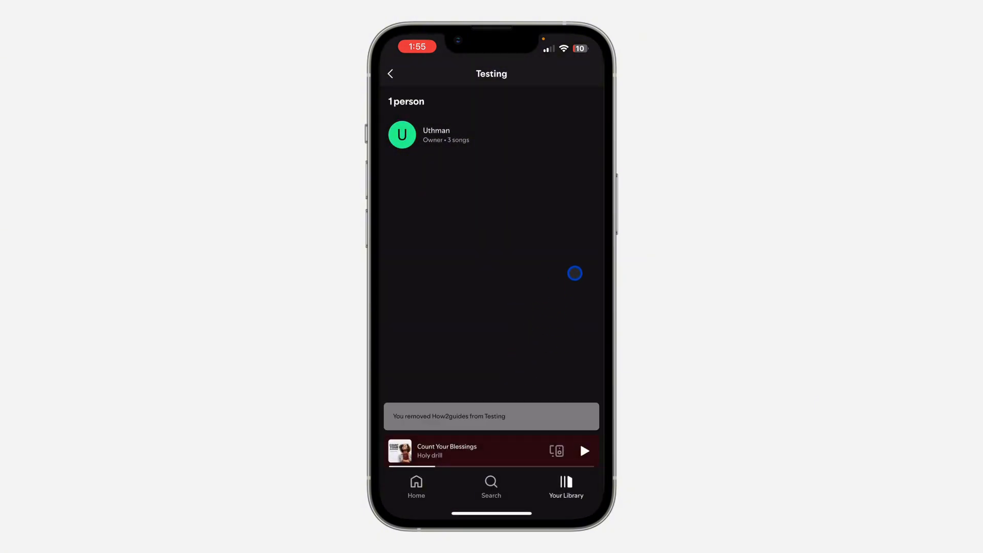
click(389, 74)
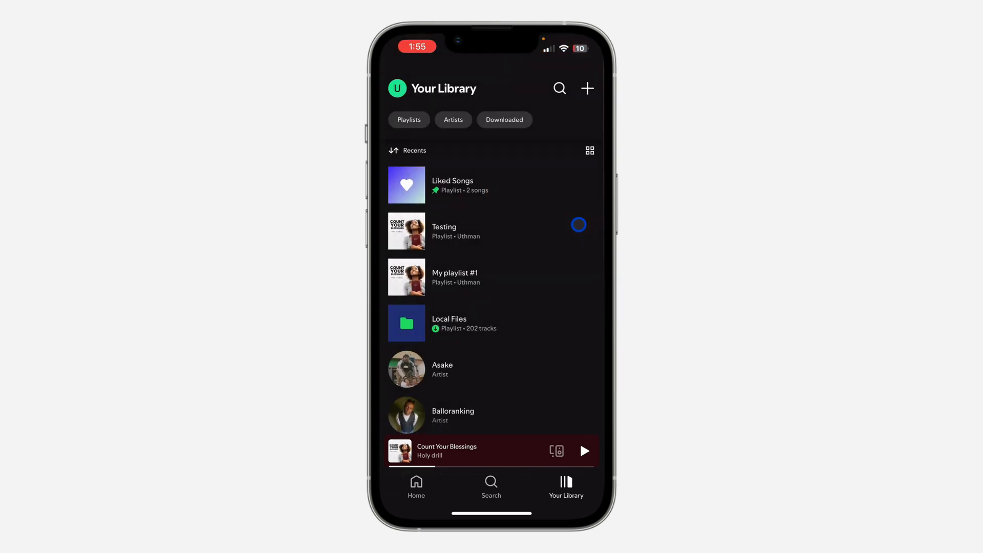